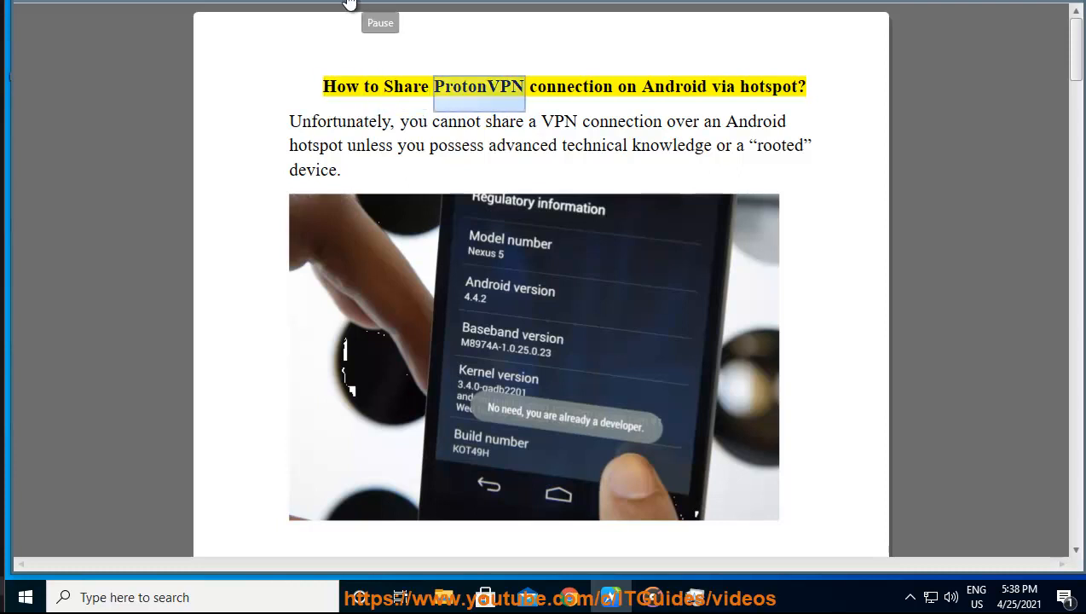
Step: Start Read Aloud on the ProtonVPN PDF and follow the narration down through the article title and intro
double_click(767, 85)
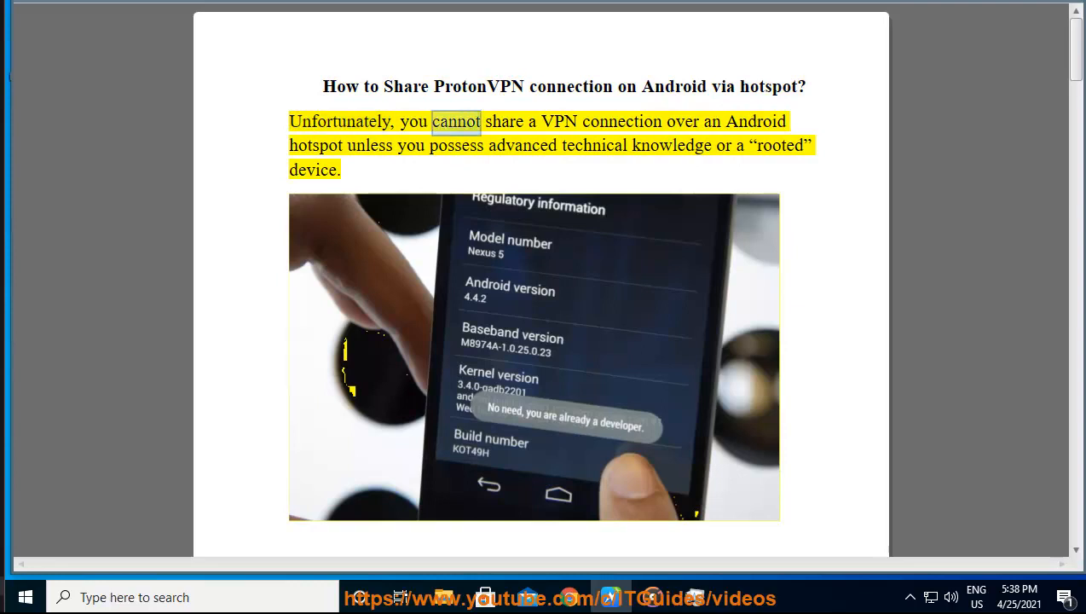
double_click(315, 145)
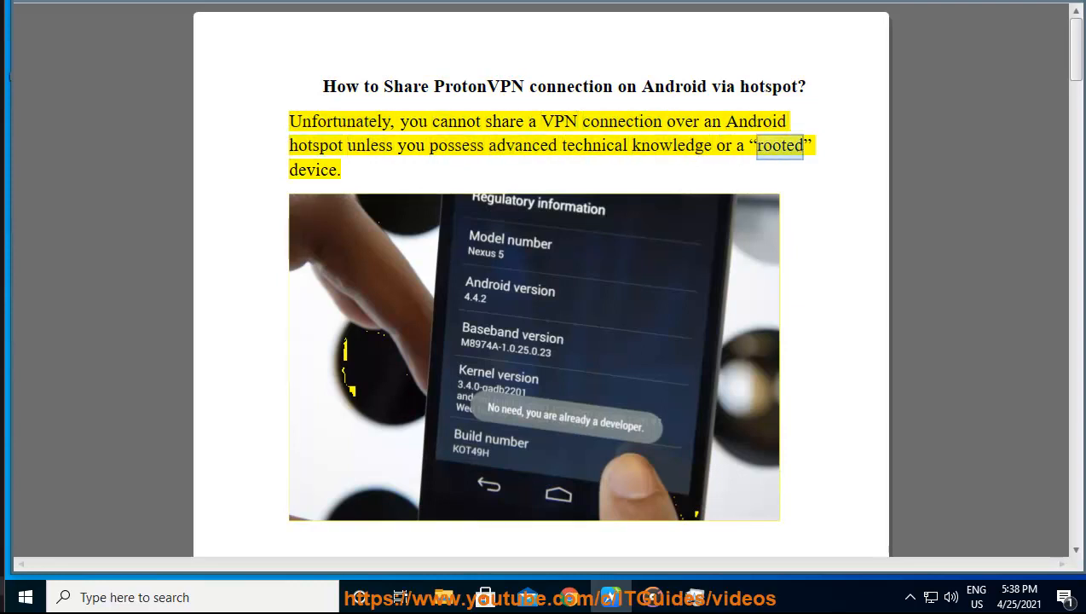
scroll(down, 3)
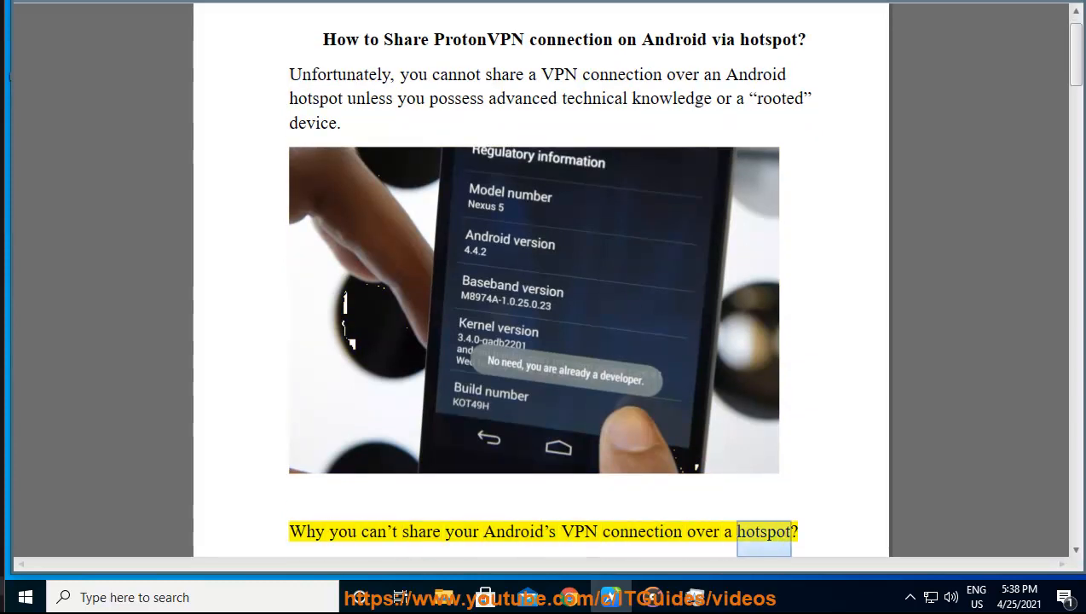
scroll(down, 3)
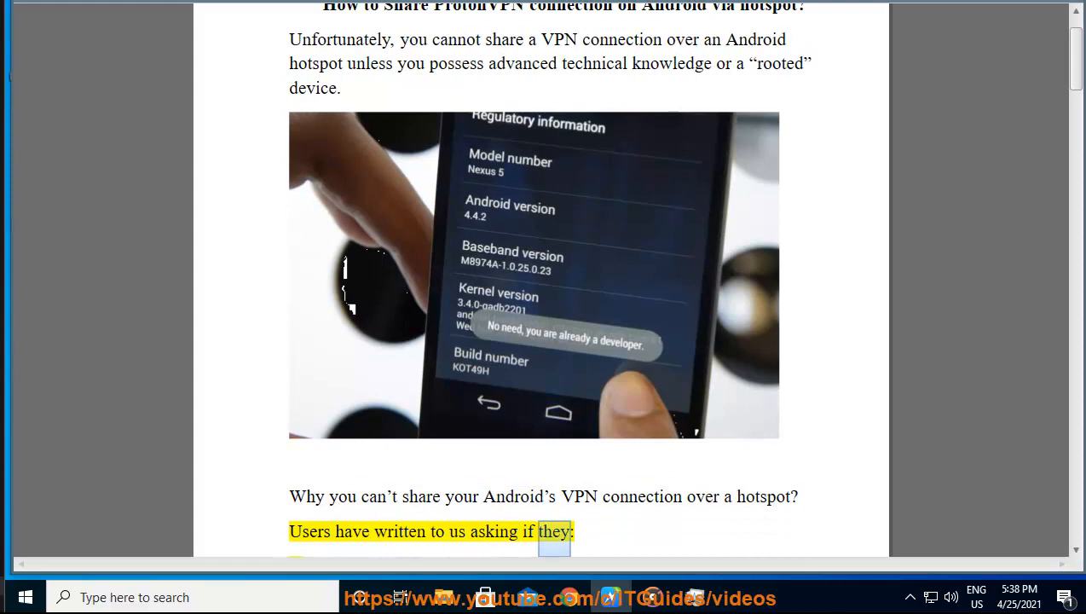
scroll(down, 3)
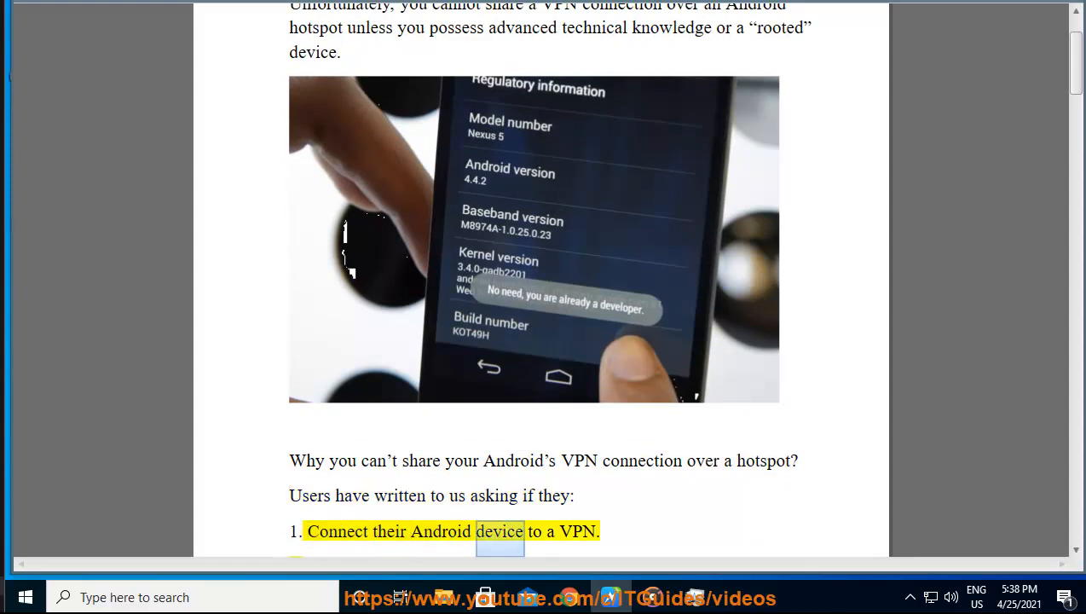
scroll(down, 3)
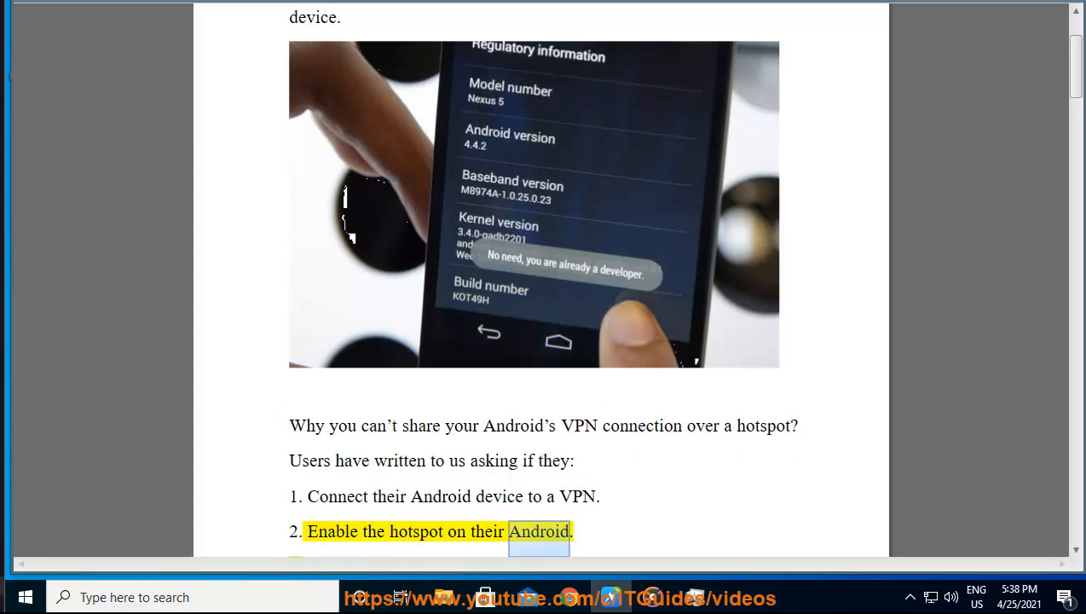
Step: Scroll with the narration past the Page 1 footer into page 2's ISP-connection explanation
scroll(down, 3)
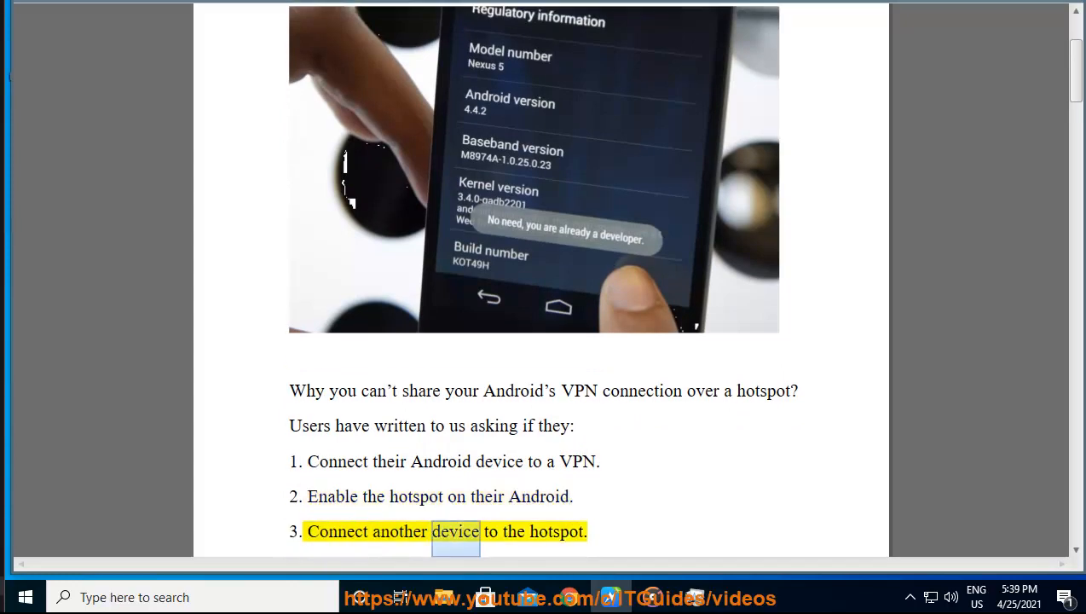
scroll(down, 3)
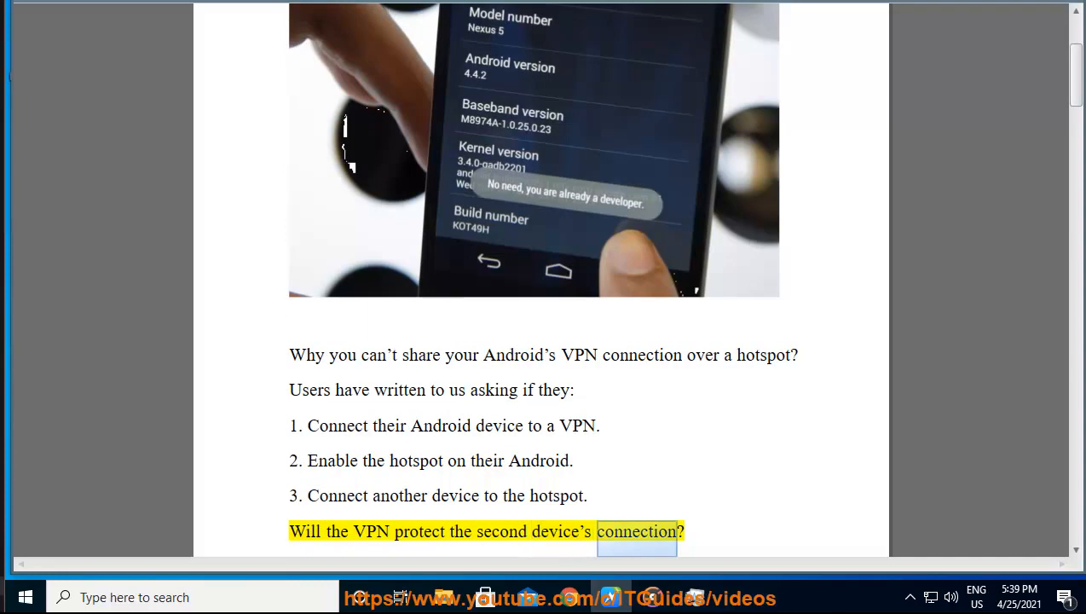
scroll(down, 3)
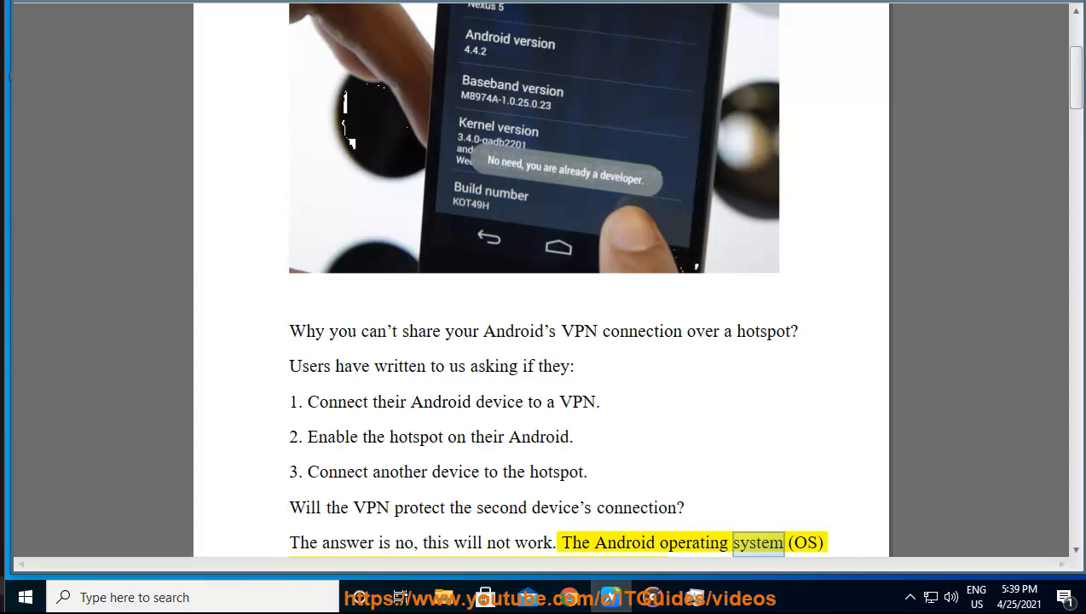
scroll(down, 3)
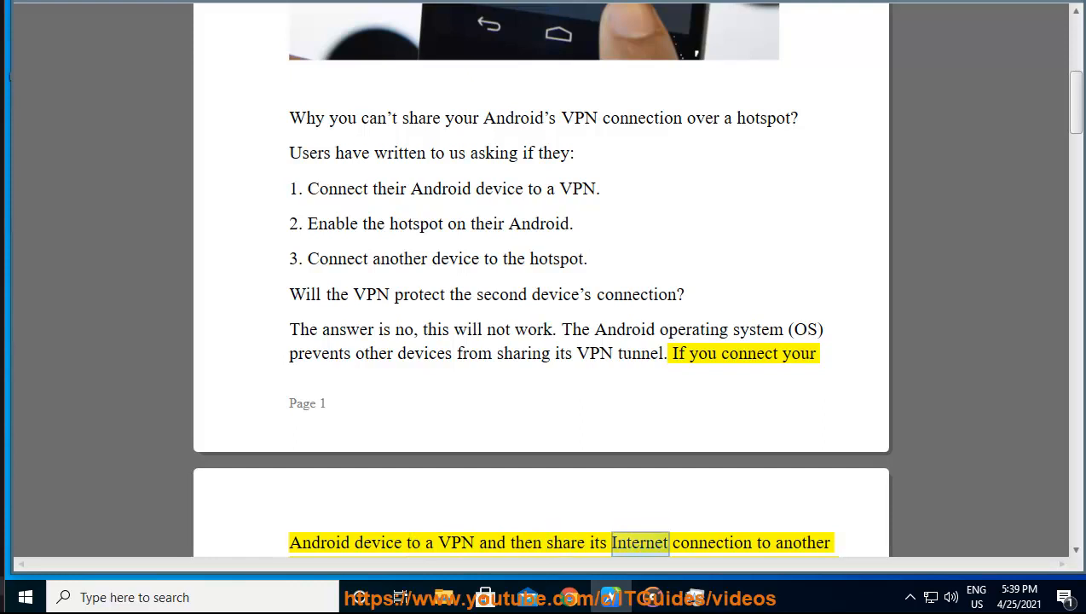
scroll(down, 3)
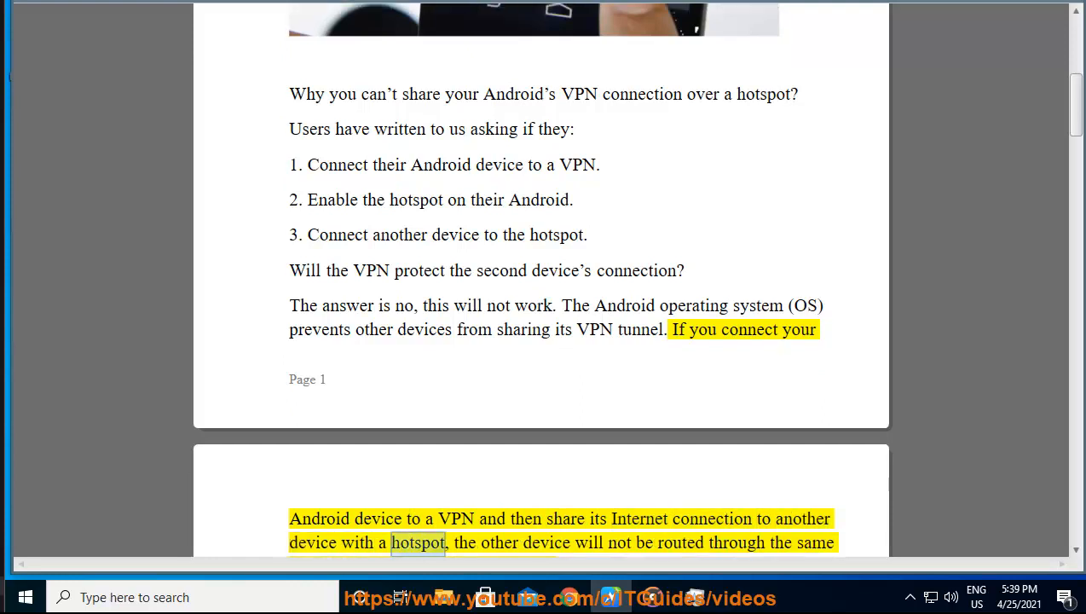
scroll(down, 3)
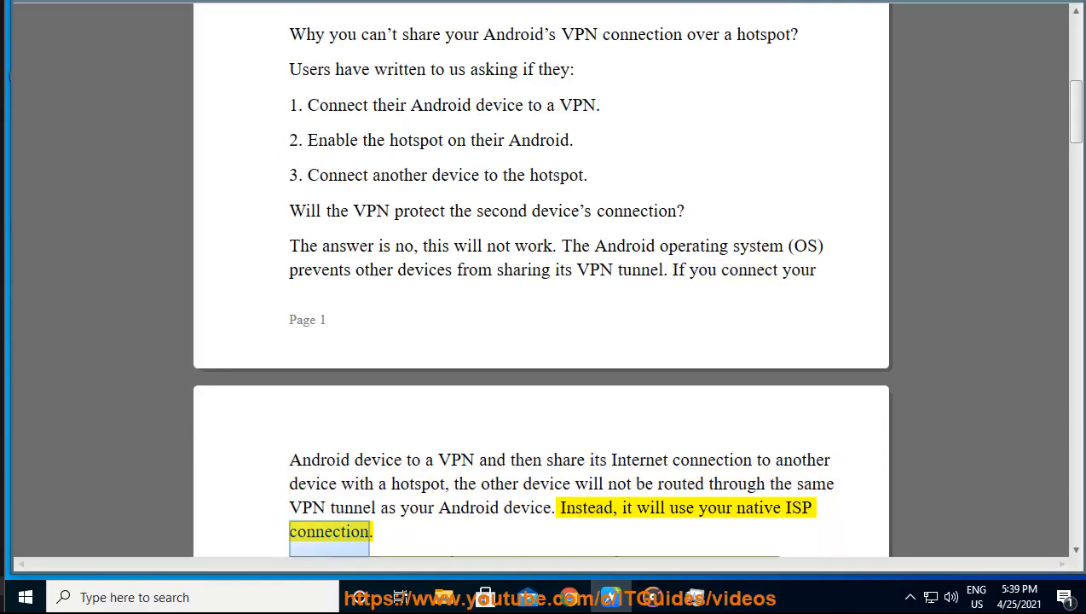
Step: Follow the narration down past the Android settings screenshot on page 2
scroll(down, 3)
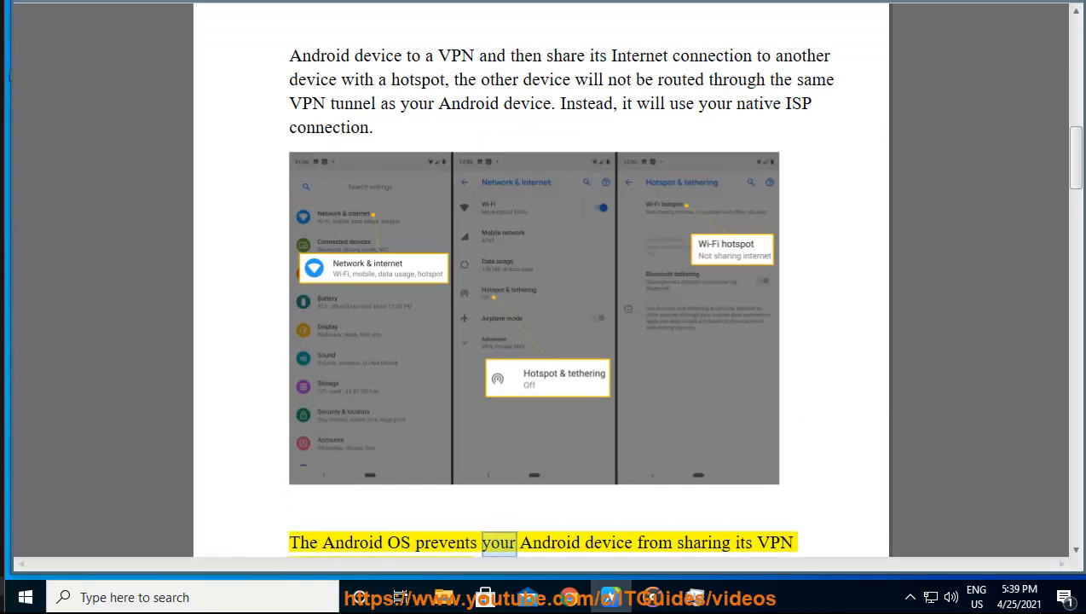
scroll(down, 3)
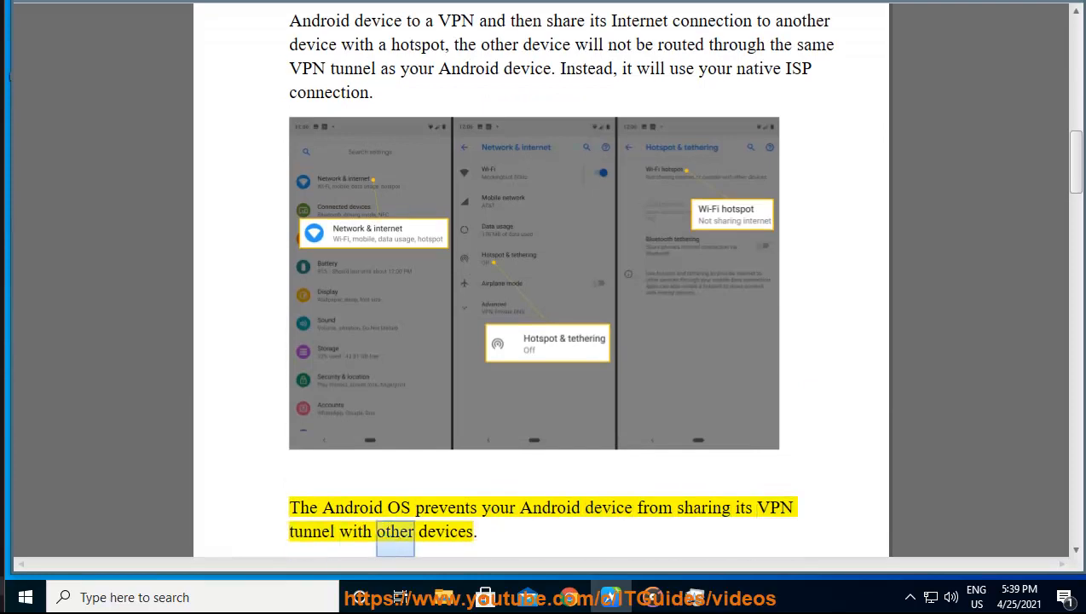
scroll(down, 3)
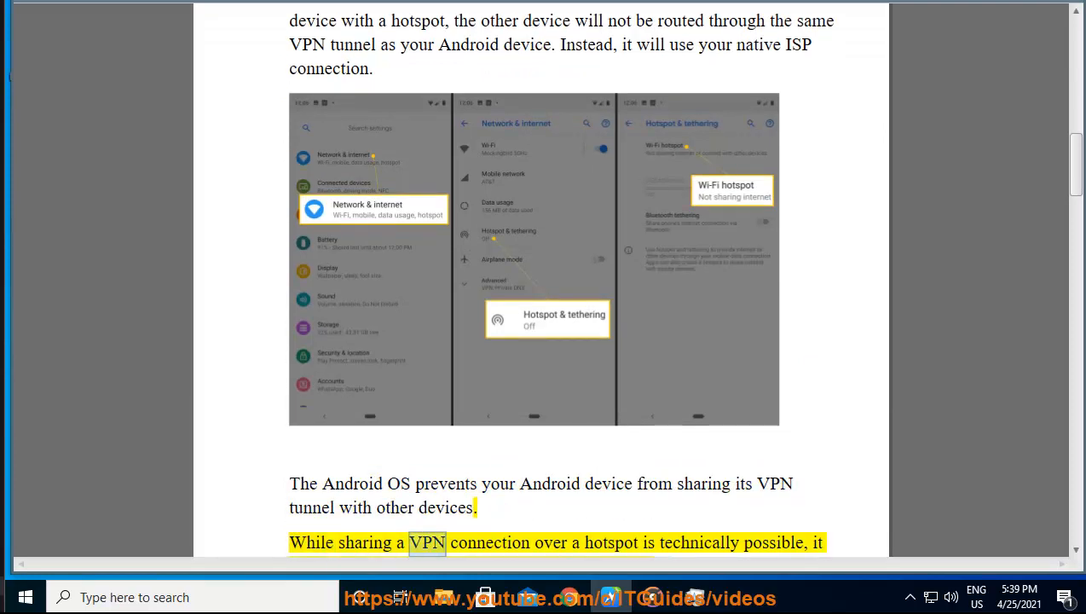
double_click(772, 542)
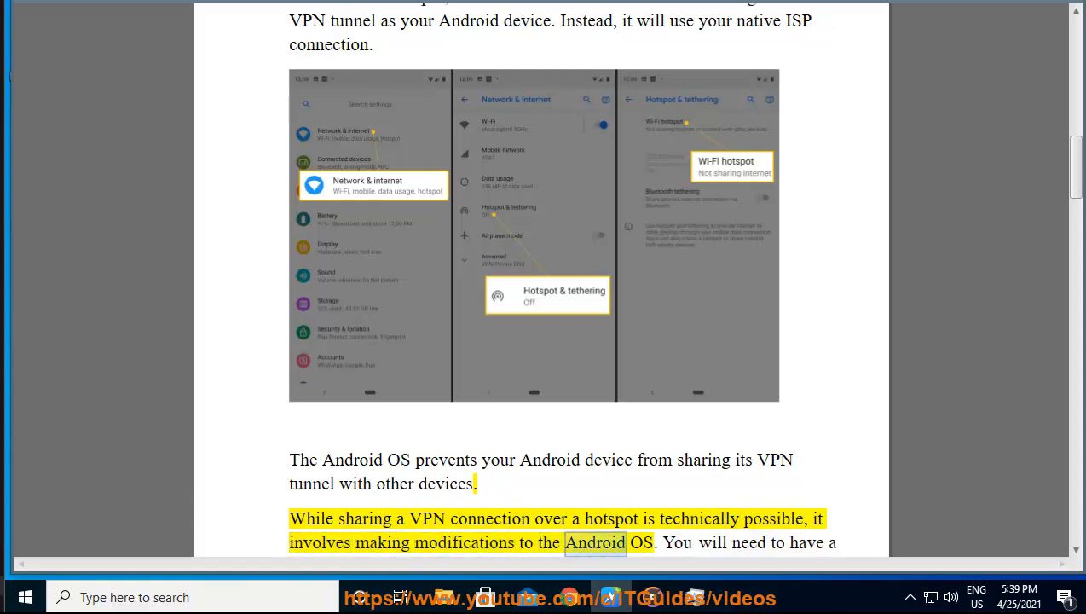
scroll(down, 3)
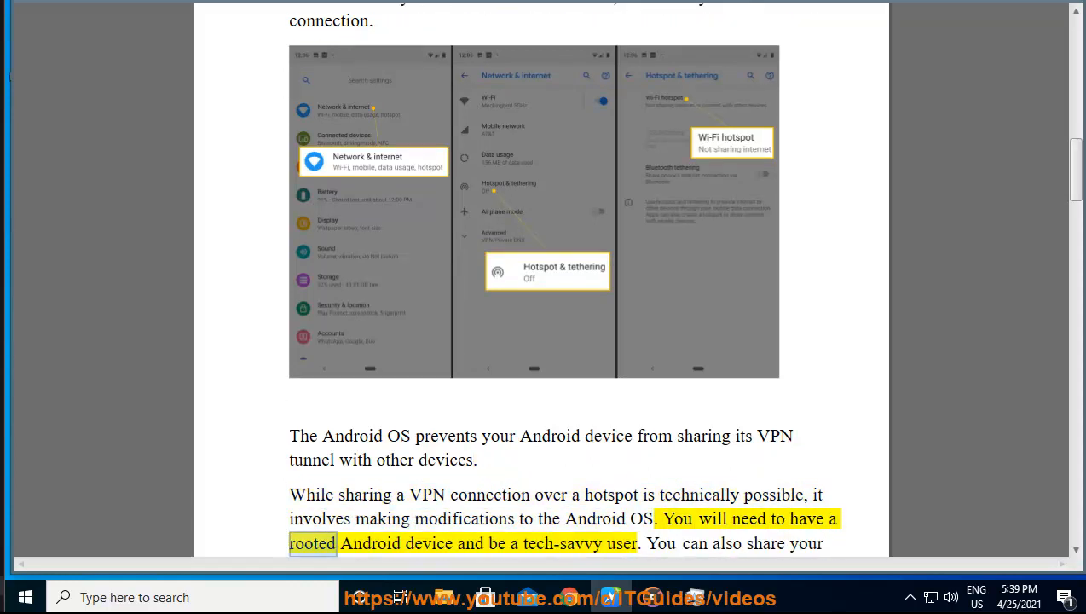
Step: Keep the reading going through the paragraphs on root access and third-party tethering apps
double_click(621, 542)
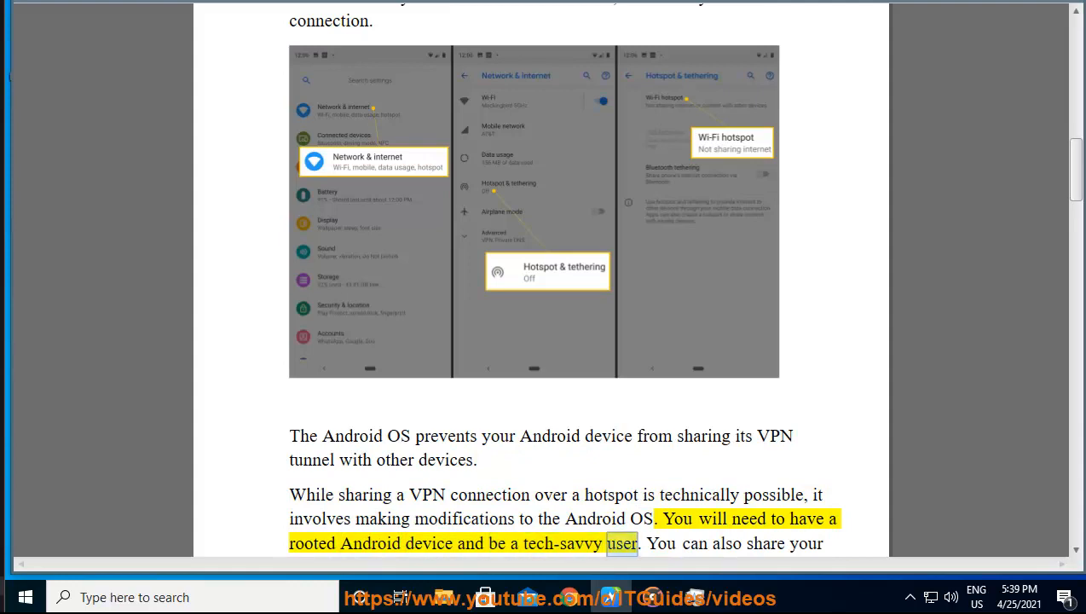
scroll(down, 3)
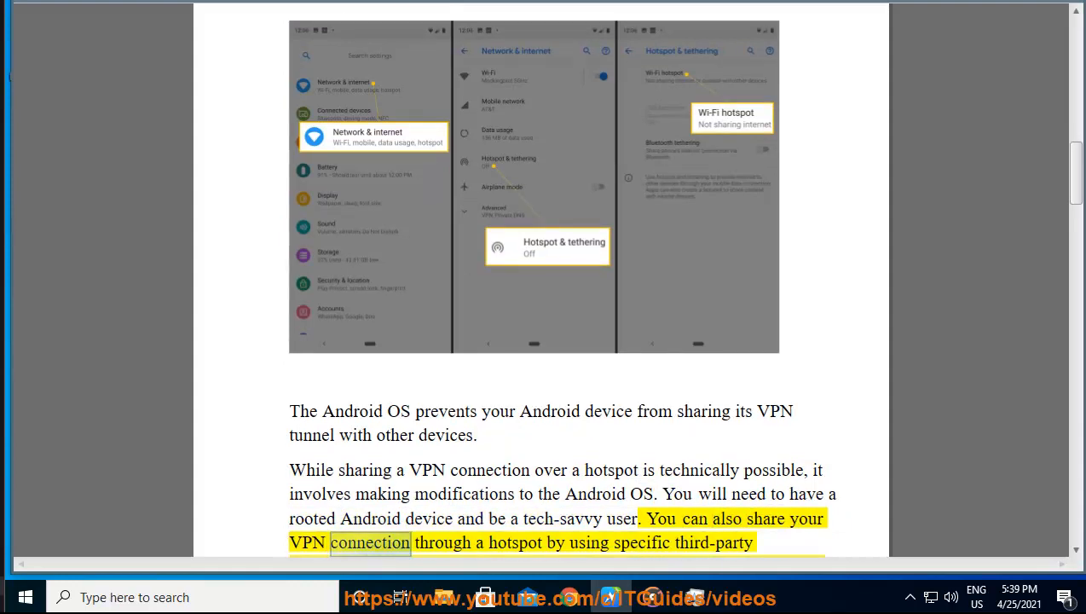
scroll(down, 3)
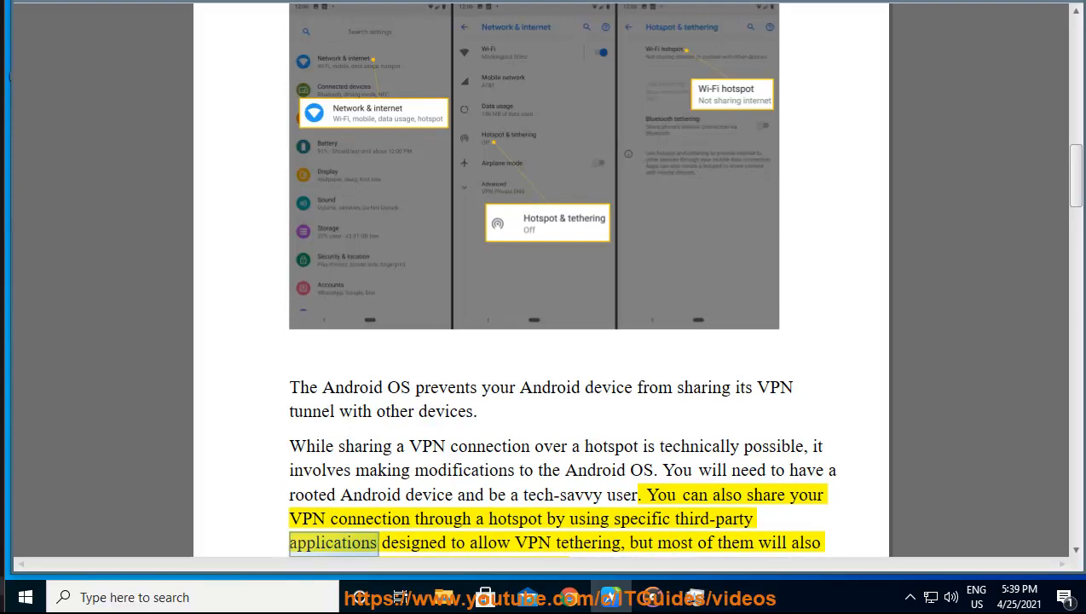
double_click(641, 542)
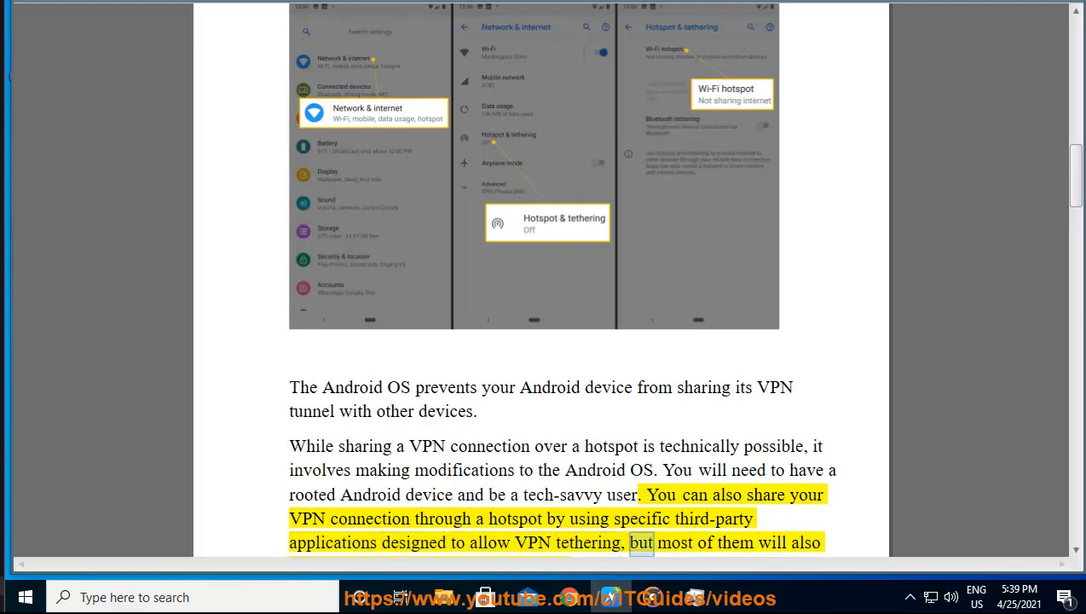
scroll(down, 3)
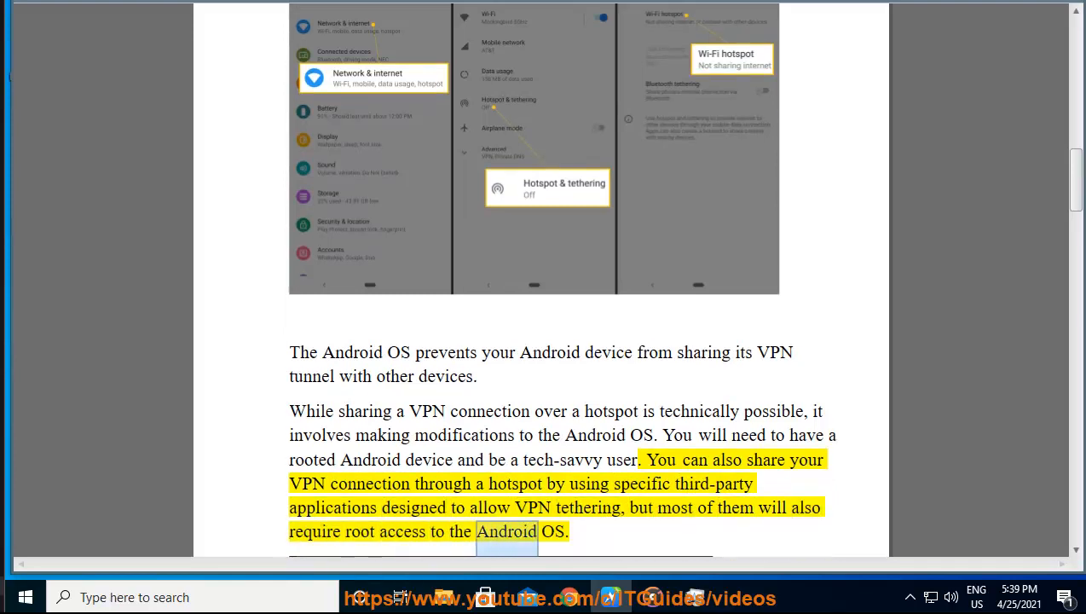
Step: Follow the narration into the 'What is a rooted device?' section
scroll(down, 3)
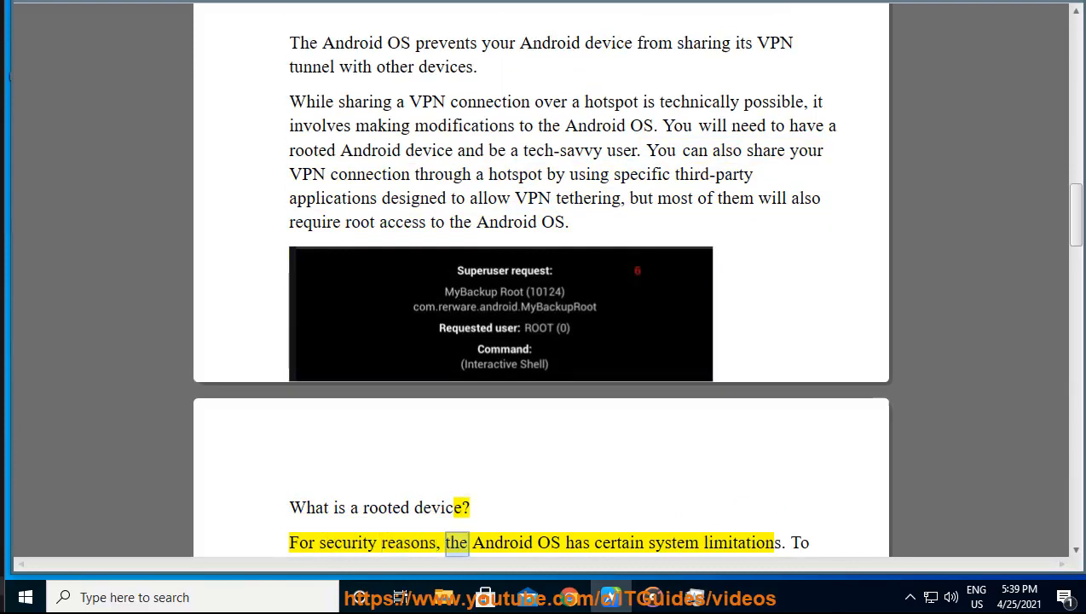
double_click(743, 542)
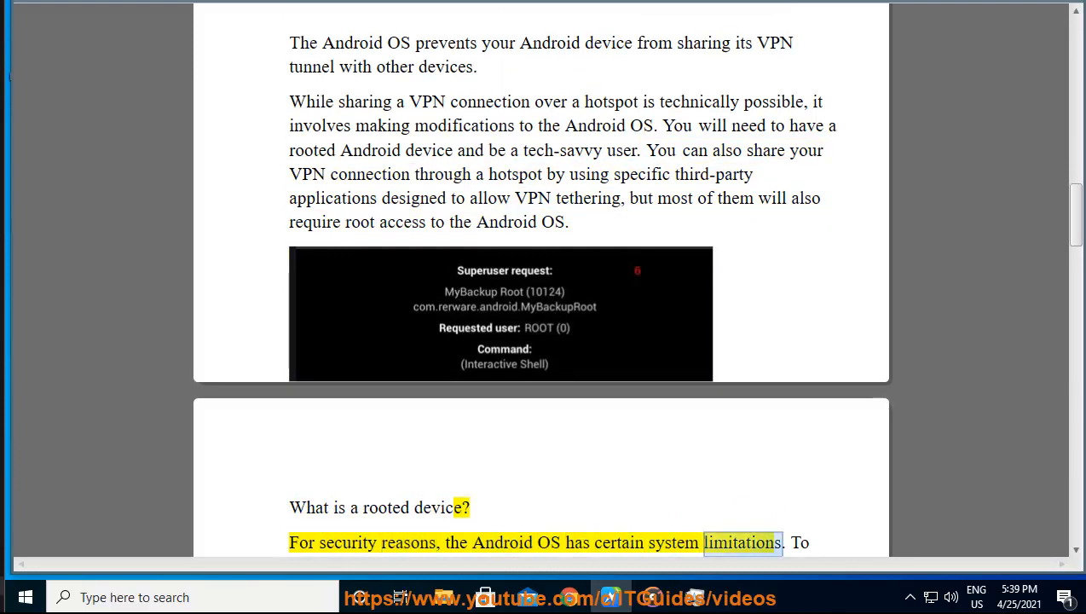
scroll(down, 3)
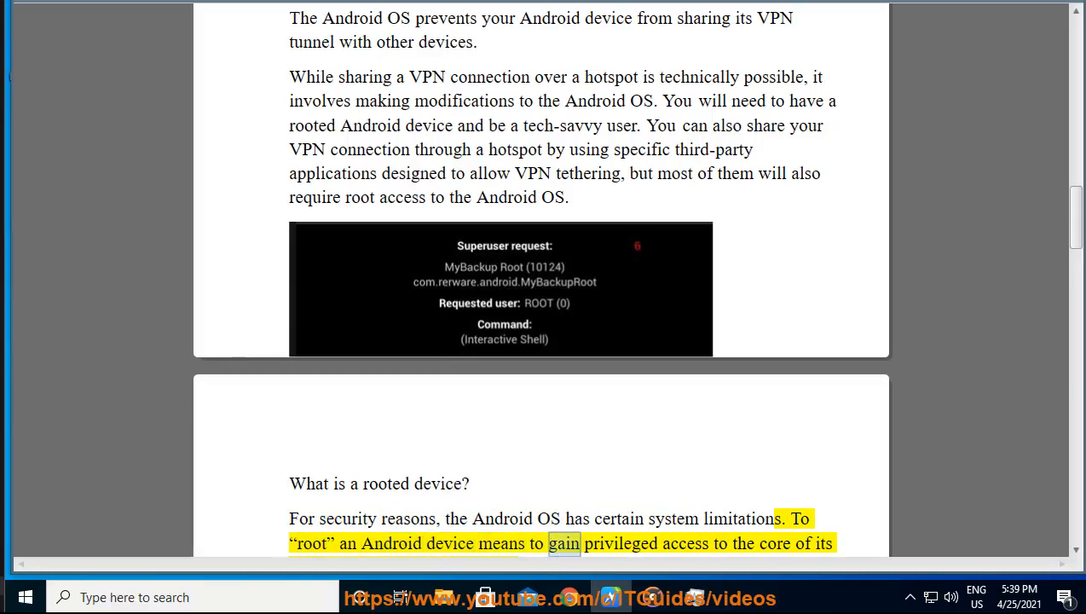
scroll(down, 3)
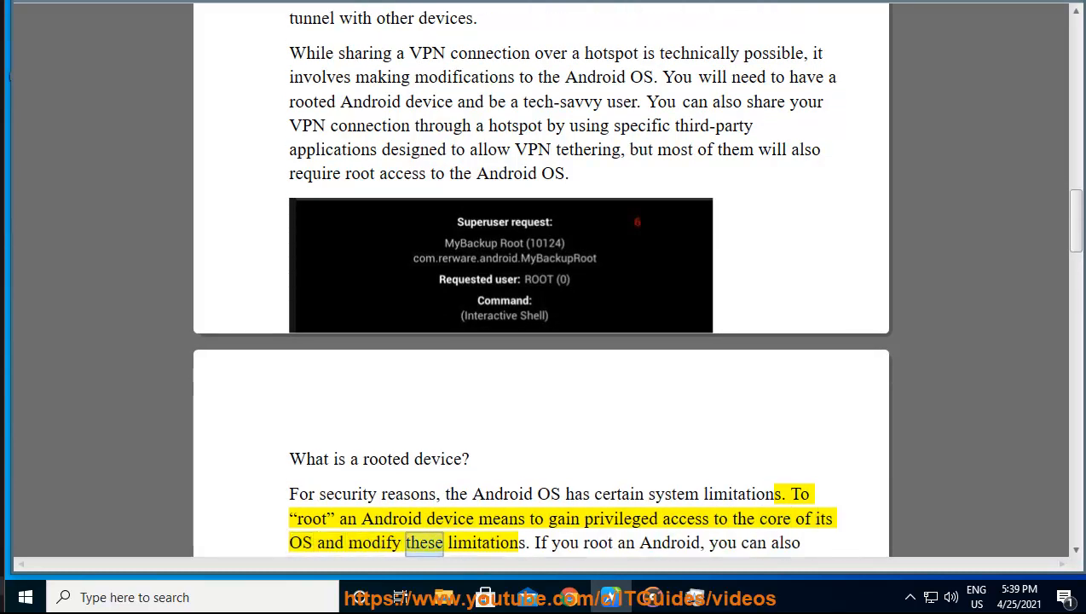
double_click(670, 542)
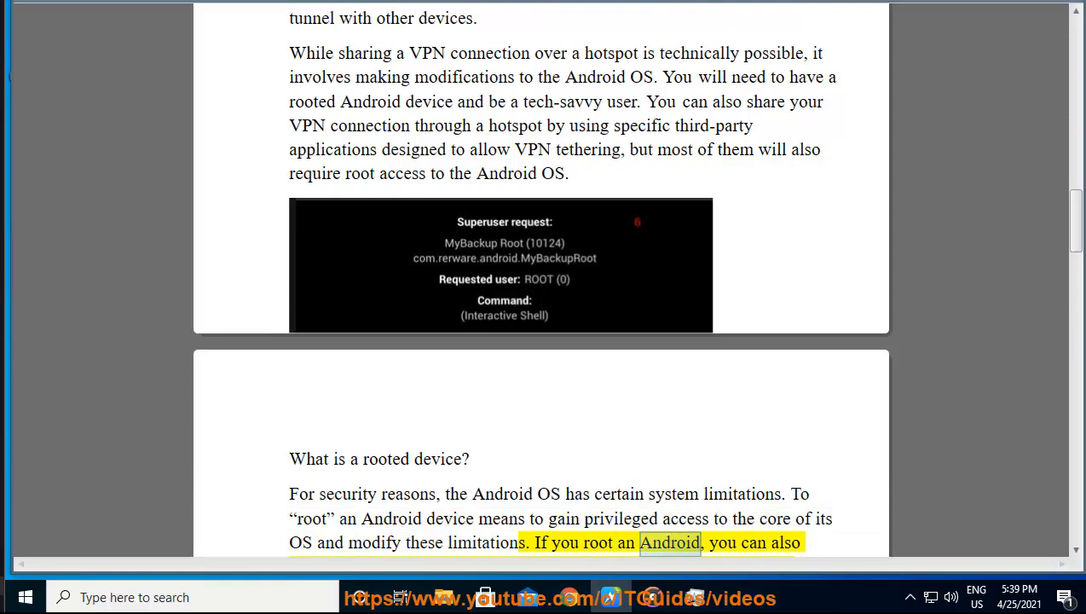
scroll(down, 3)
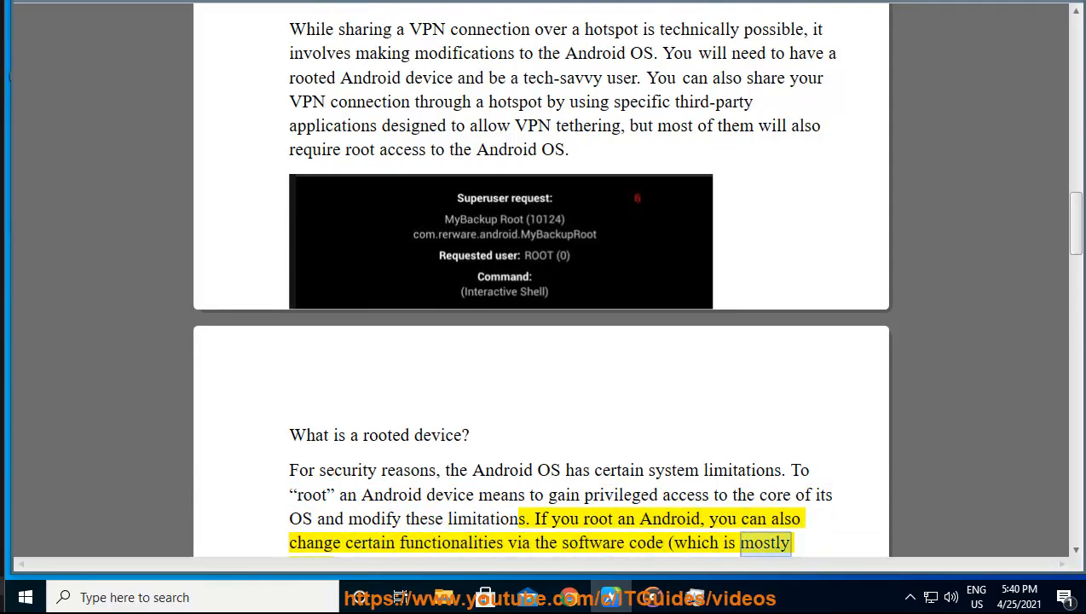
scroll(down, 3)
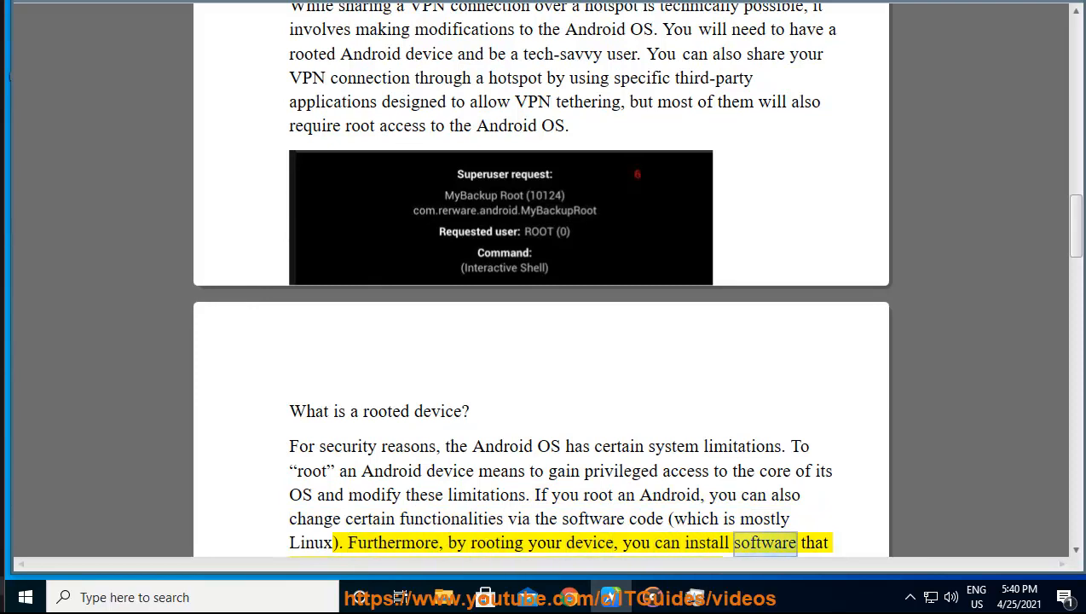
Step: Scroll past the Superuser screenshot to the warnings about rooting exposing and damaging your phone
scroll(down, 3)
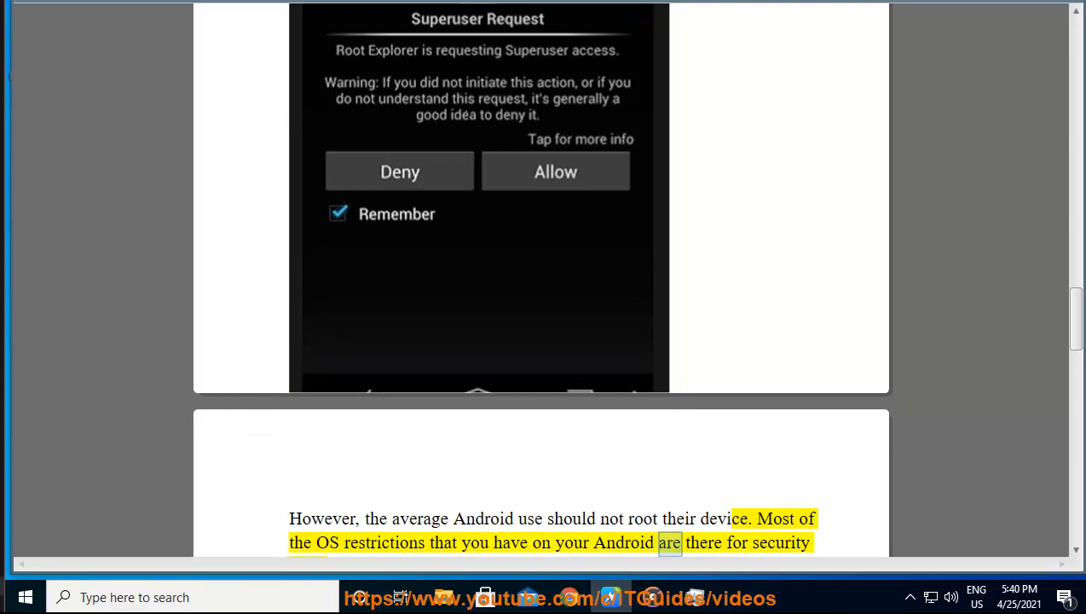
scroll(down, 3)
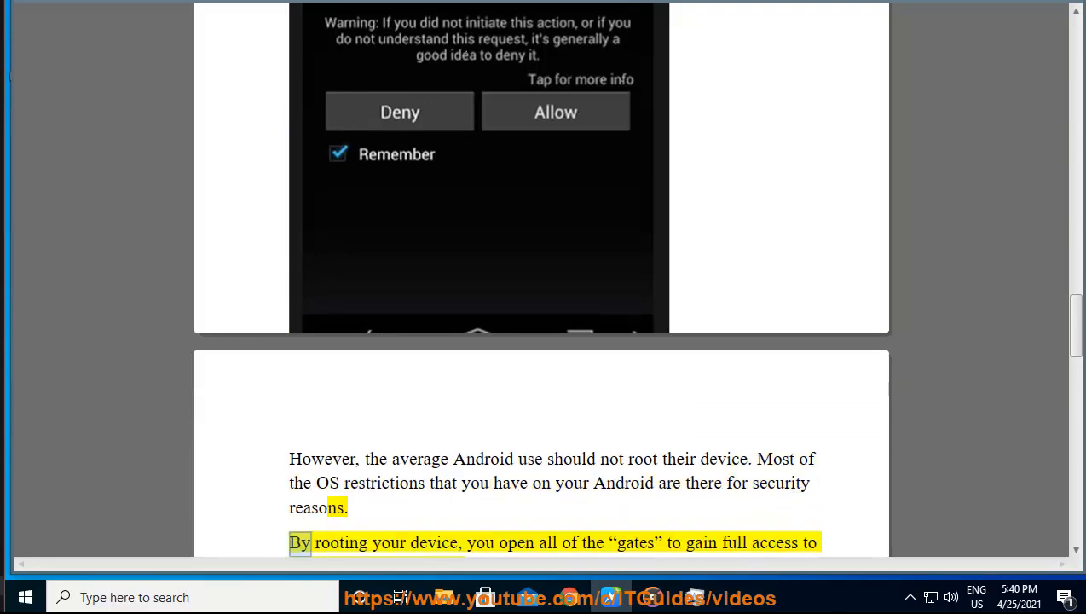
double_click(699, 542)
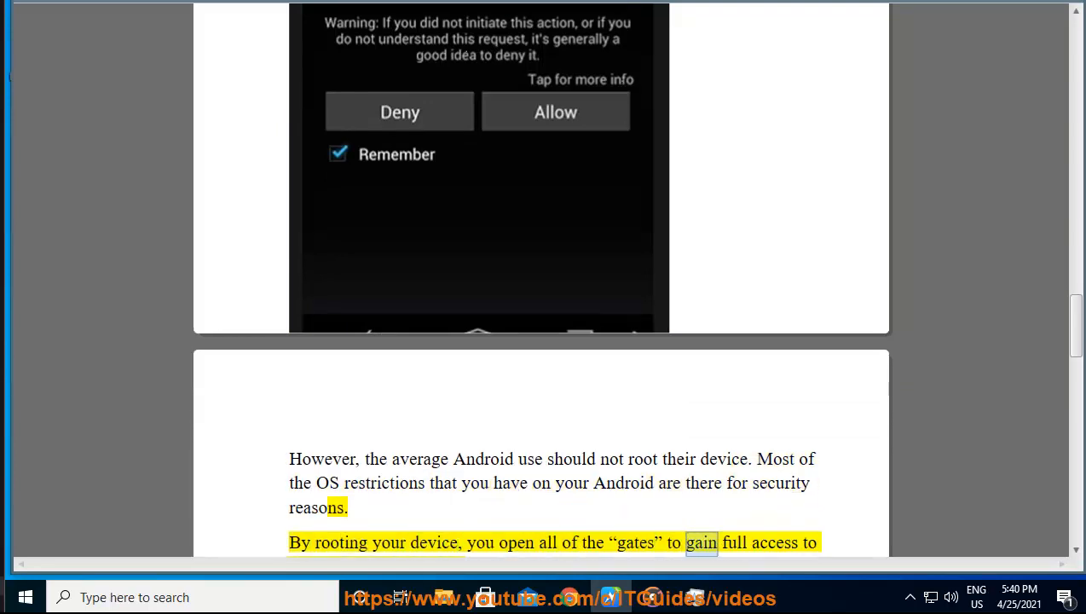
scroll(down, 3)
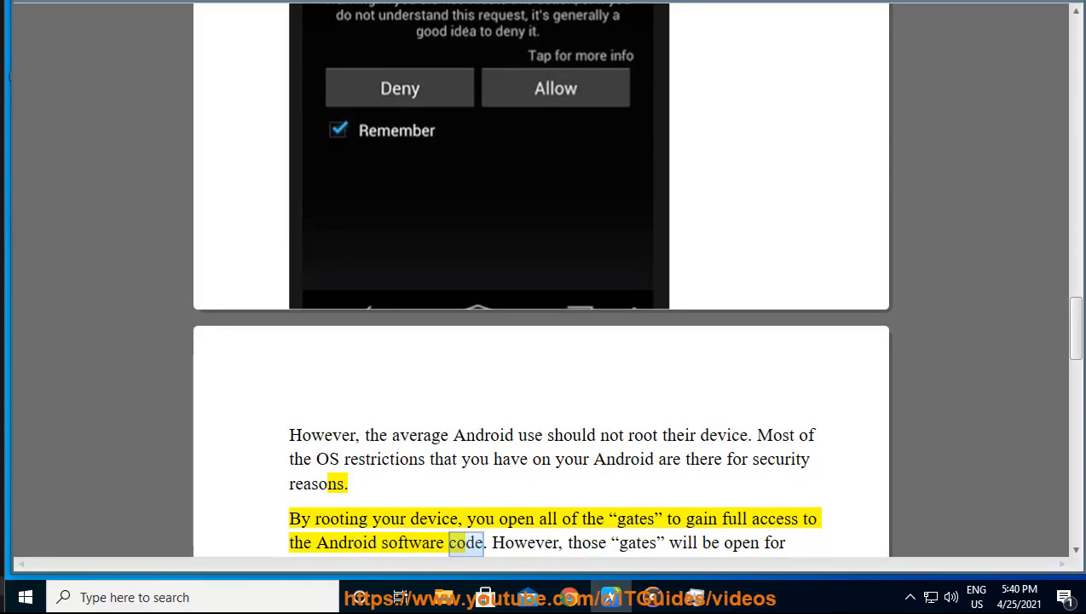
scroll(down, 3)
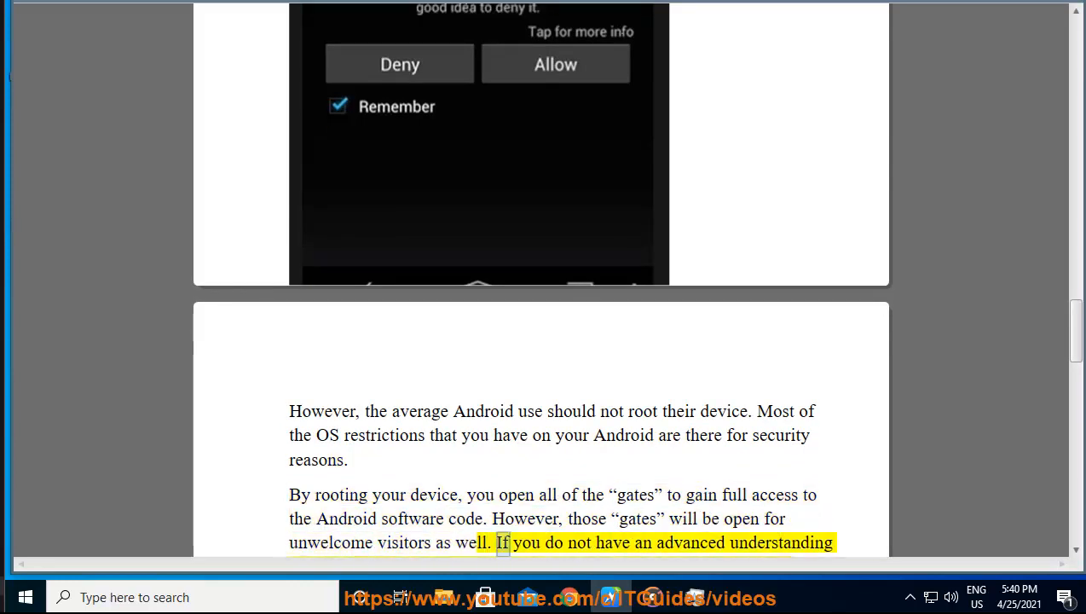
scroll(down, 3)
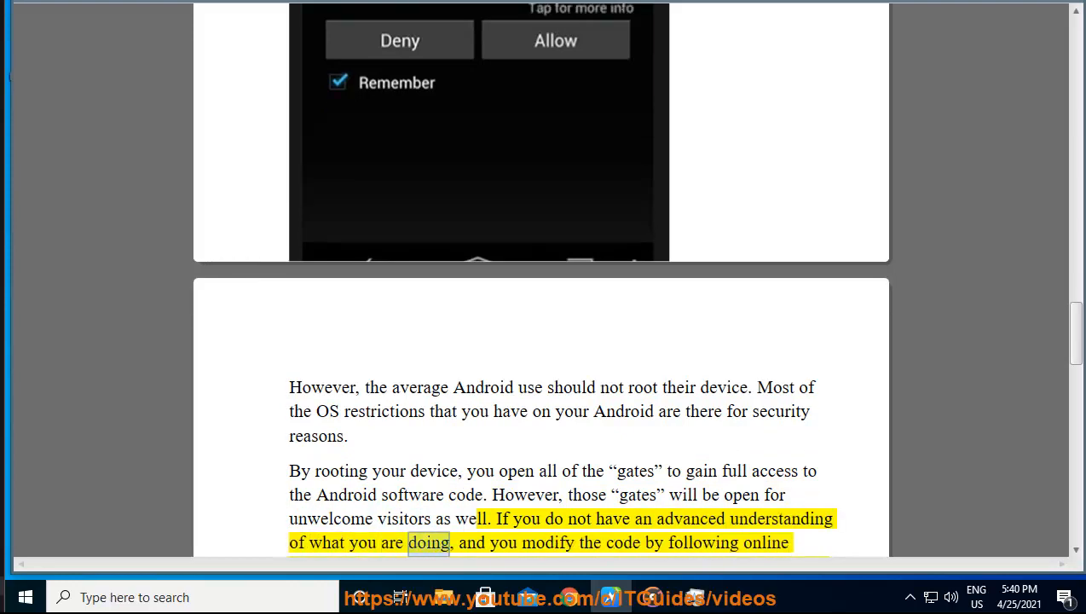
scroll(down, 3)
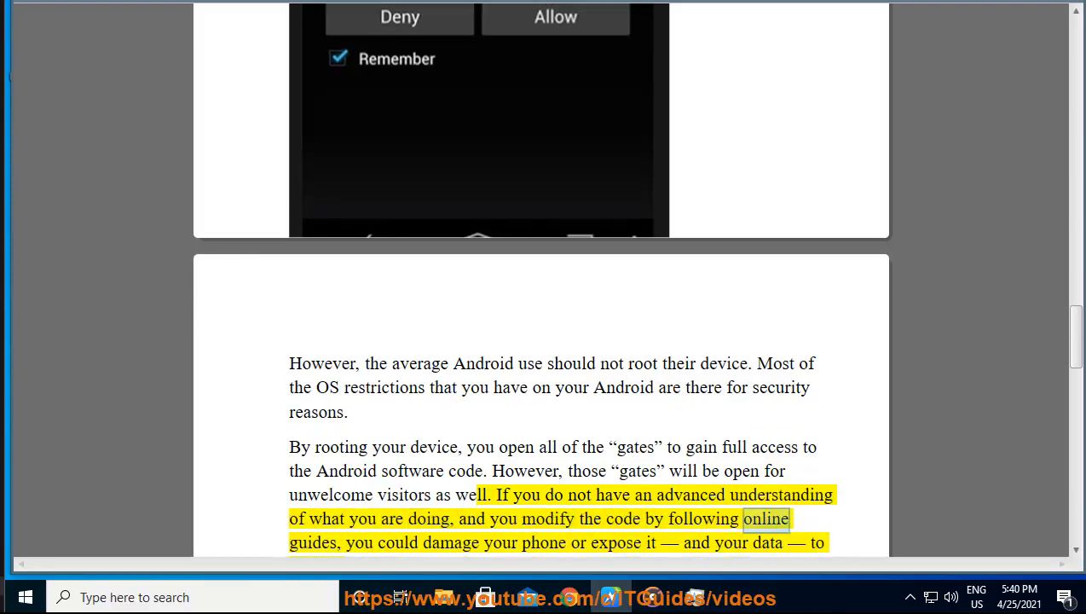
click(649, 542)
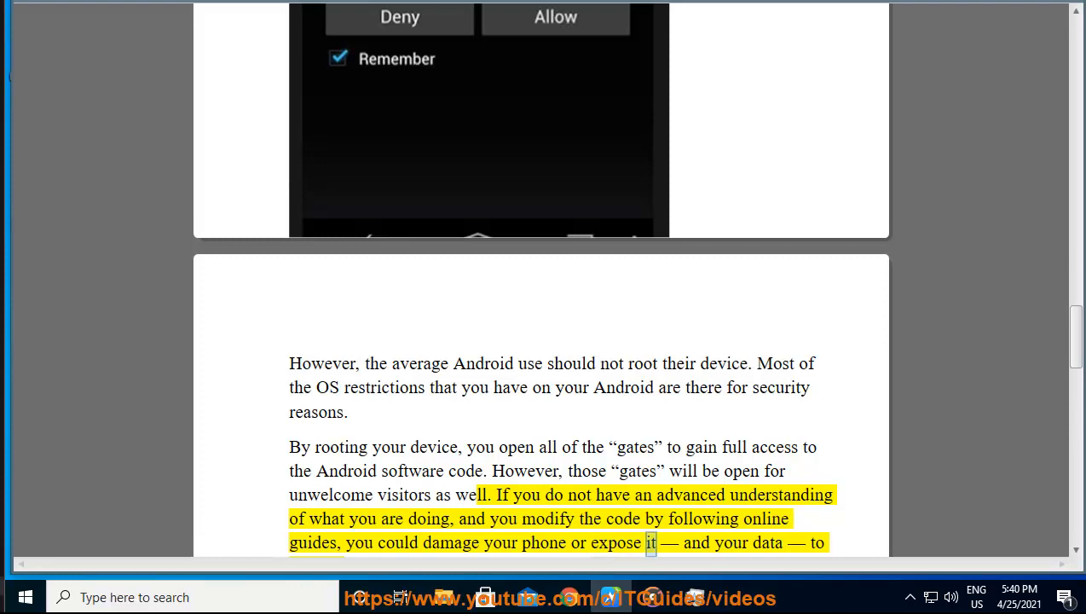
Step: Follow the legality and warranty warning down past the root-access screenshots to the Page 4 break
scroll(down, 3)
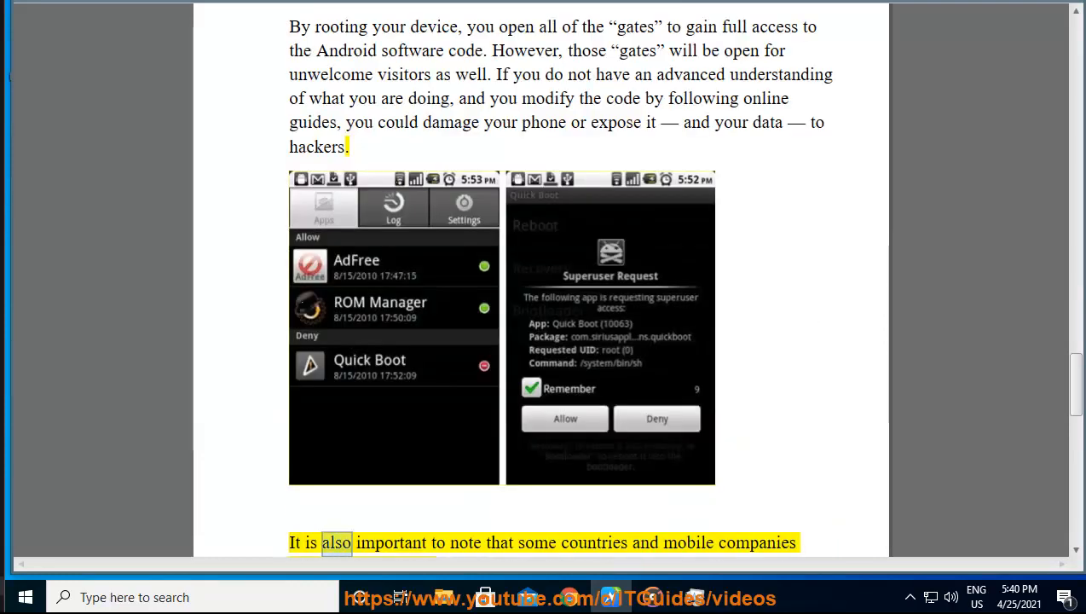
double_click(757, 542)
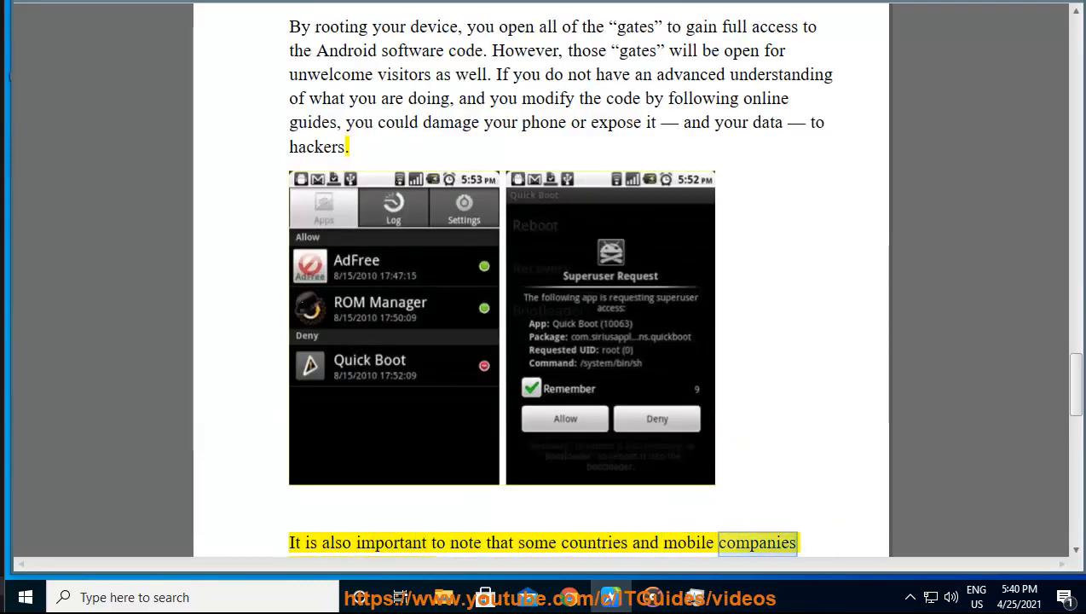
scroll(down, 3)
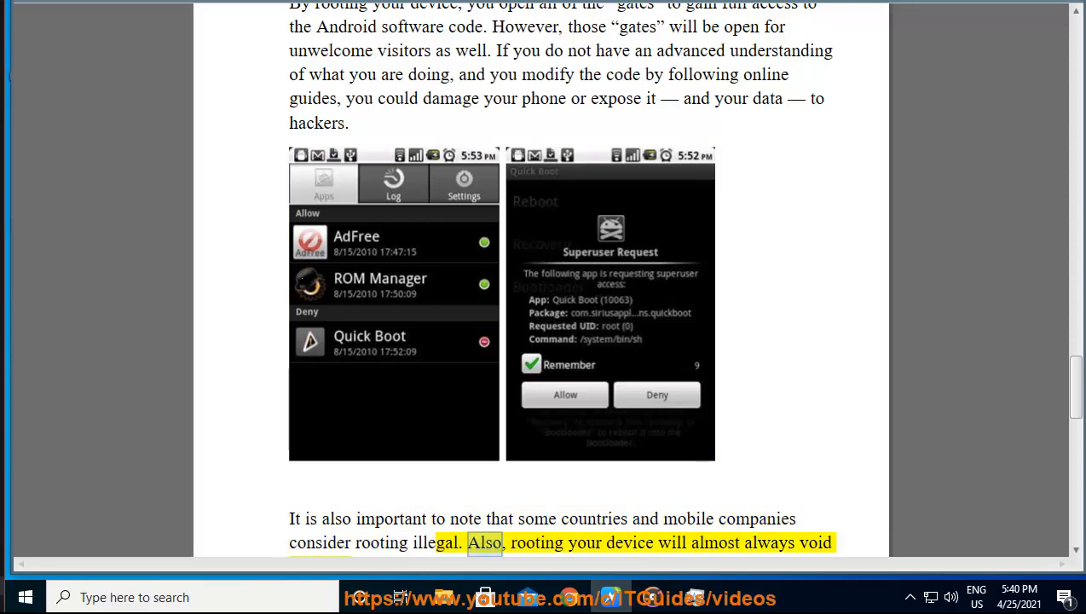
scroll(down, 3)
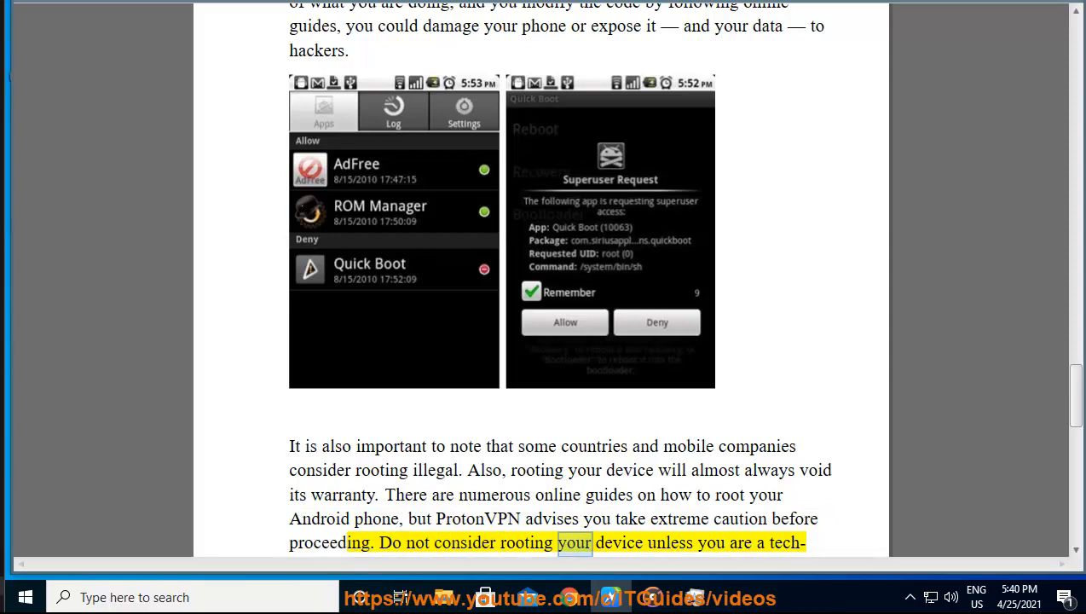
scroll(down, 3)
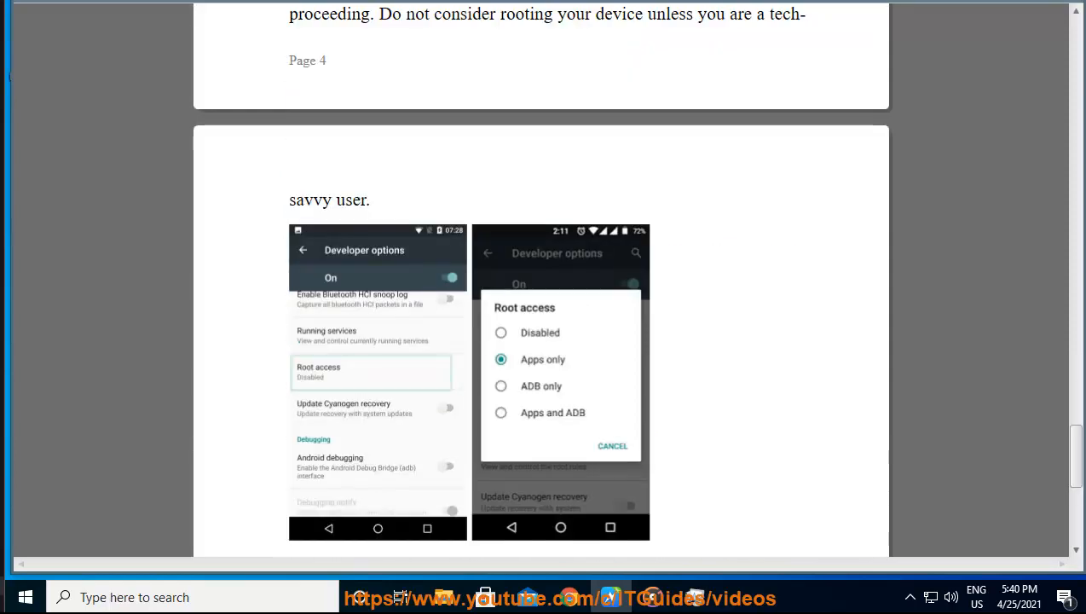
mouse_move(809, 414)
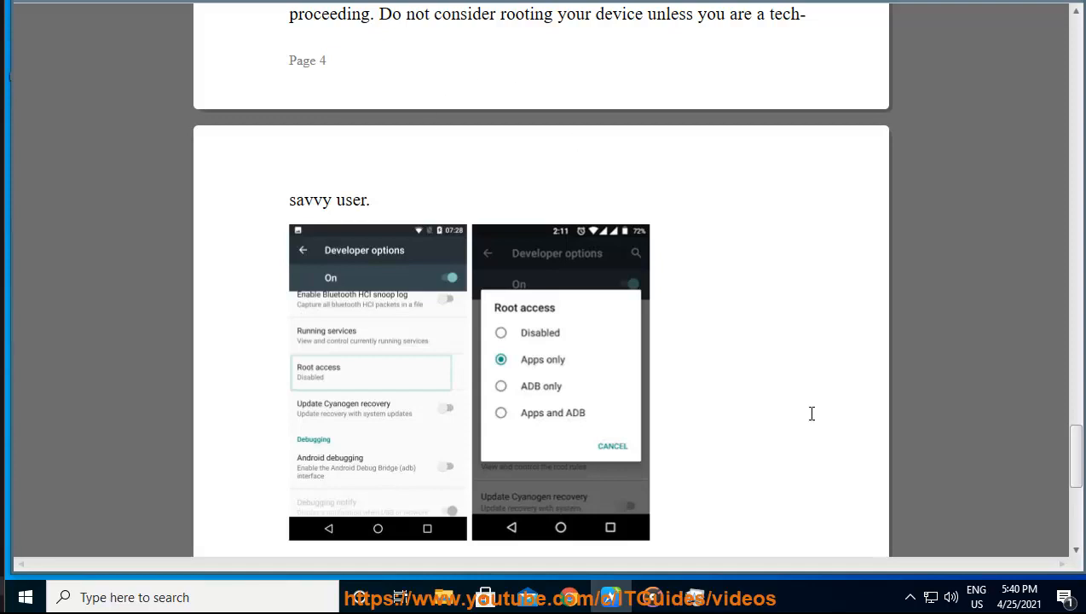
scroll(down, 3)
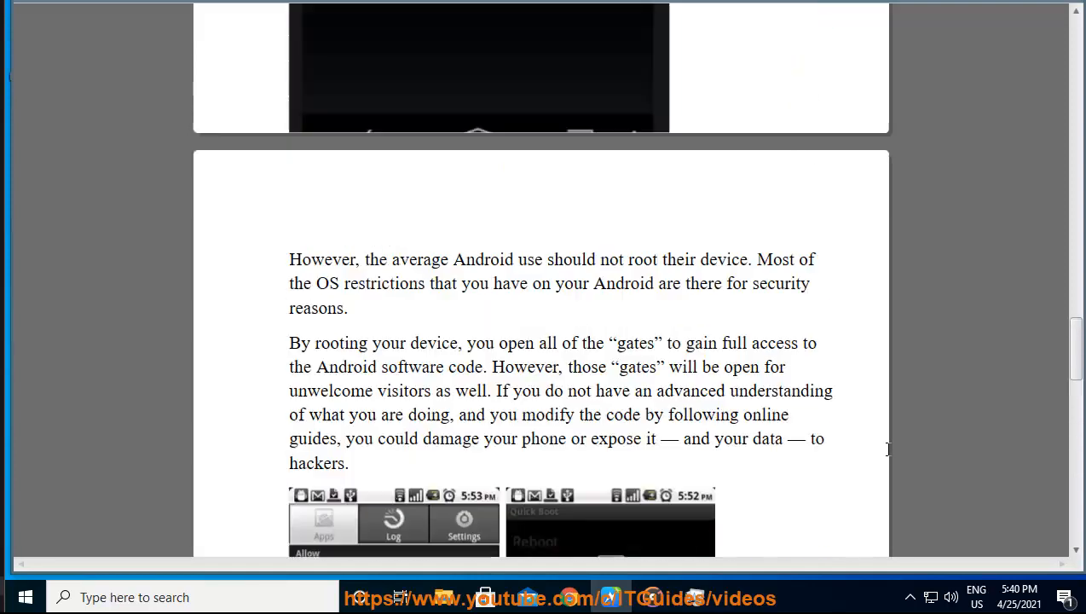